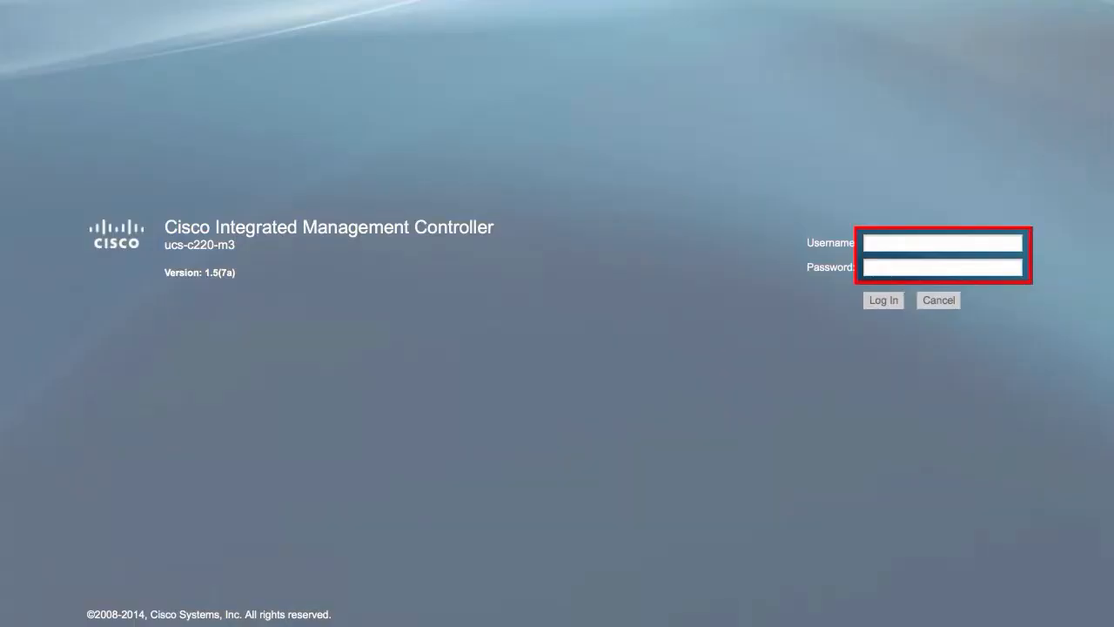
- Sign in to the CIMC as the admin user
text(admin)
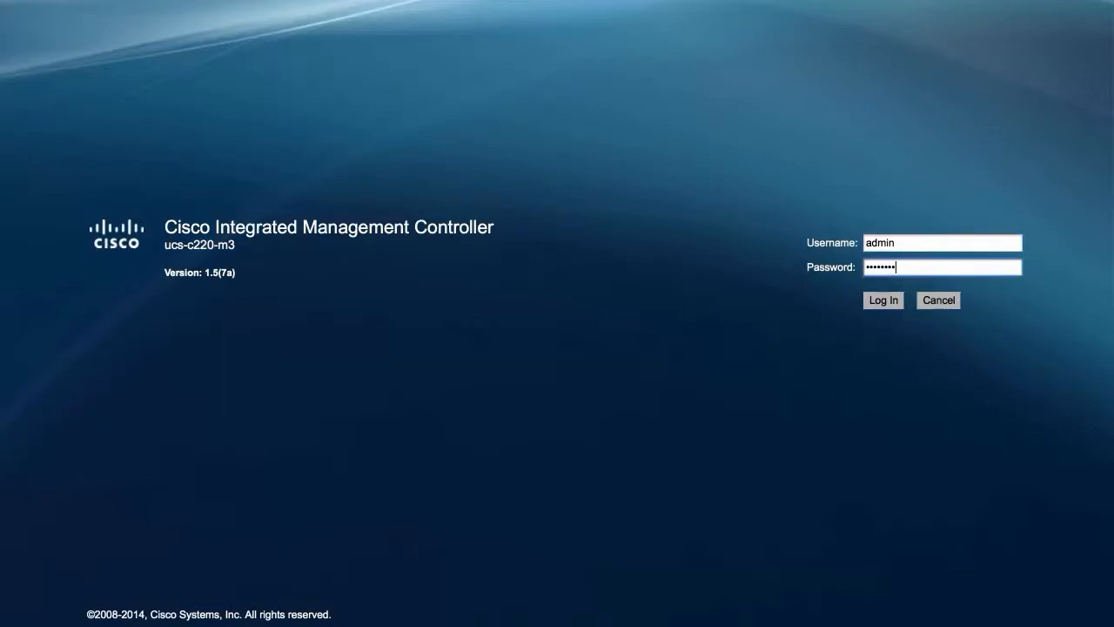
click(884, 300)
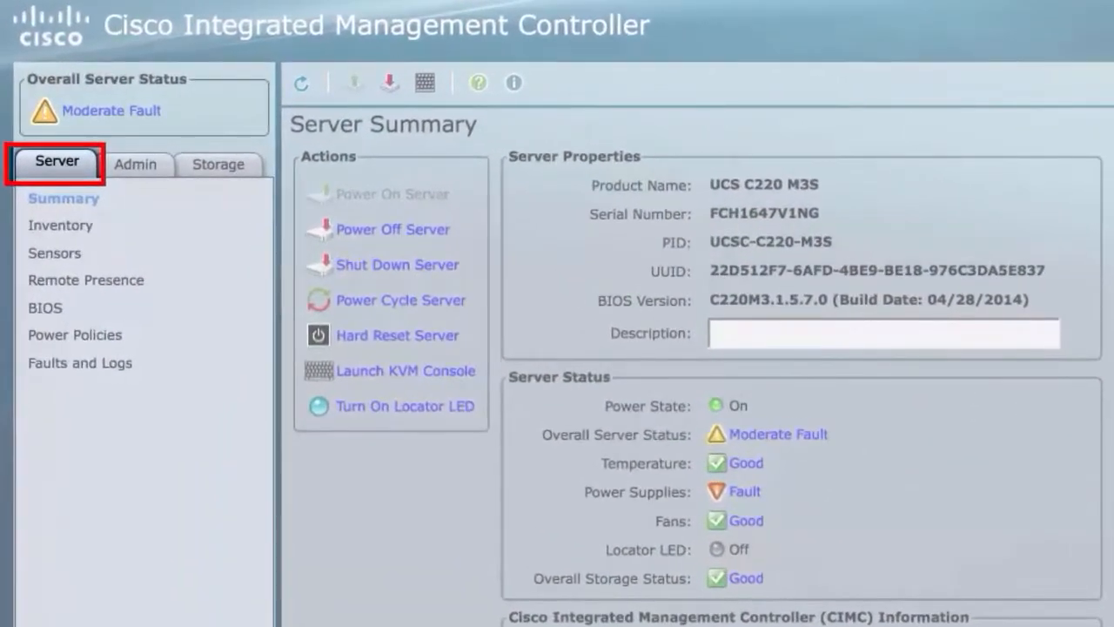
- Show the server inventory's Cisco VIC Adapters listing the UCS VIC 1225 card
click(59, 224)
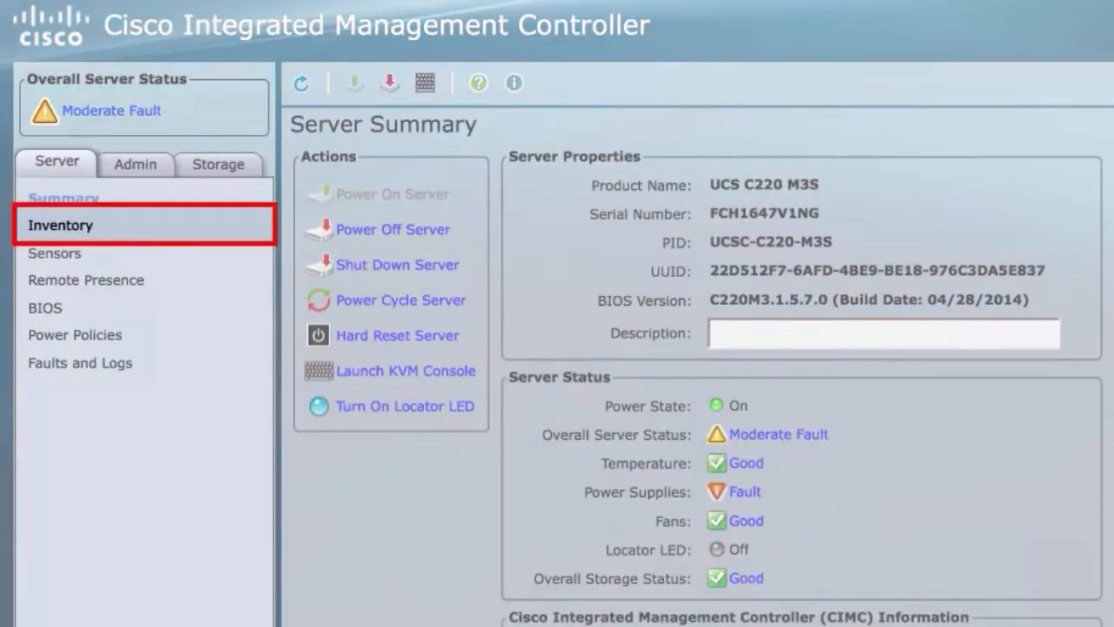
click(59, 225)
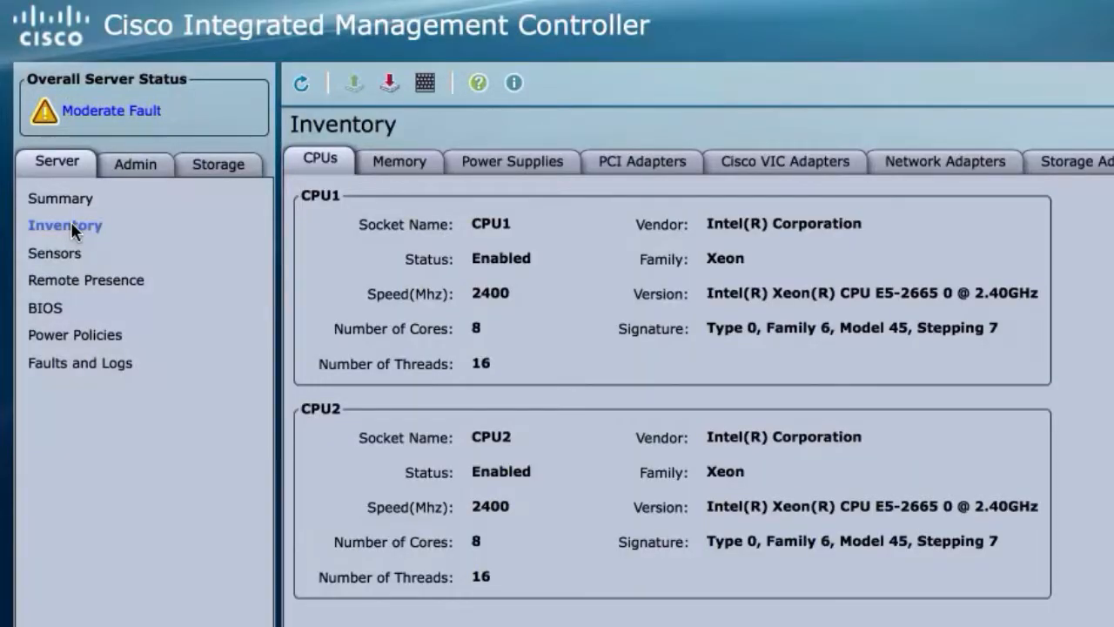
click(785, 160)
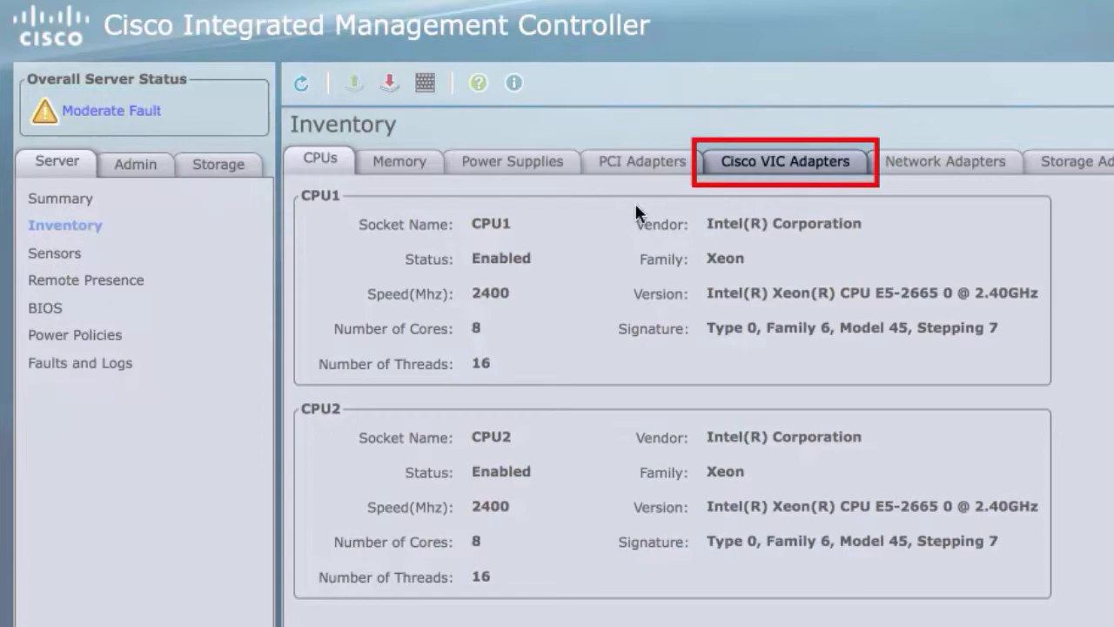
click(783, 161)
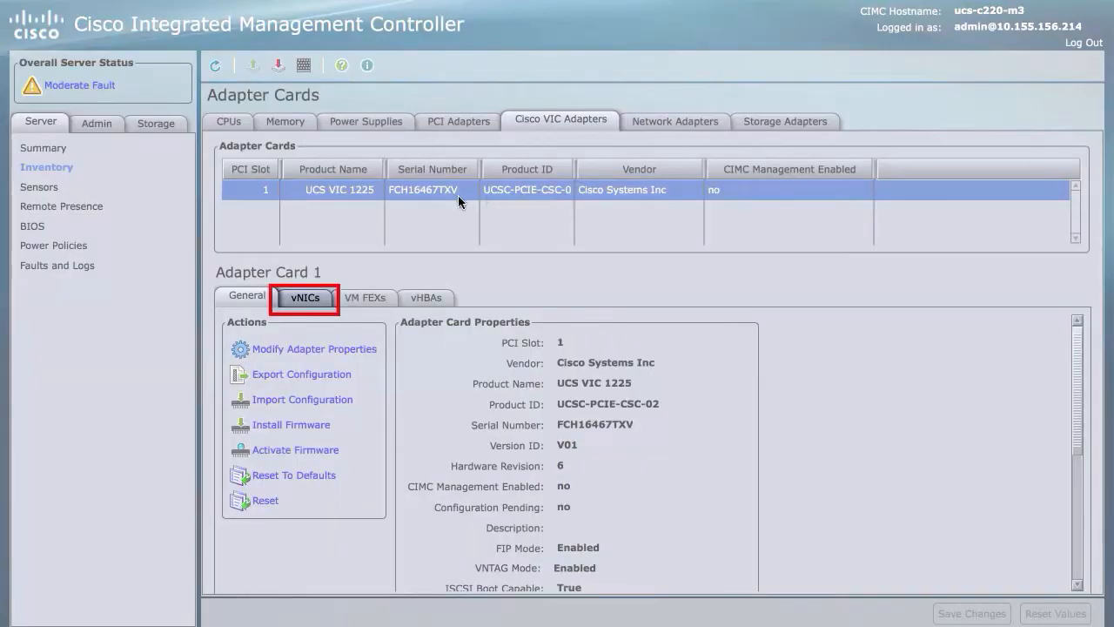
- List the adapter's vNICs and bring up eth0's usNIC properties
click(305, 298)
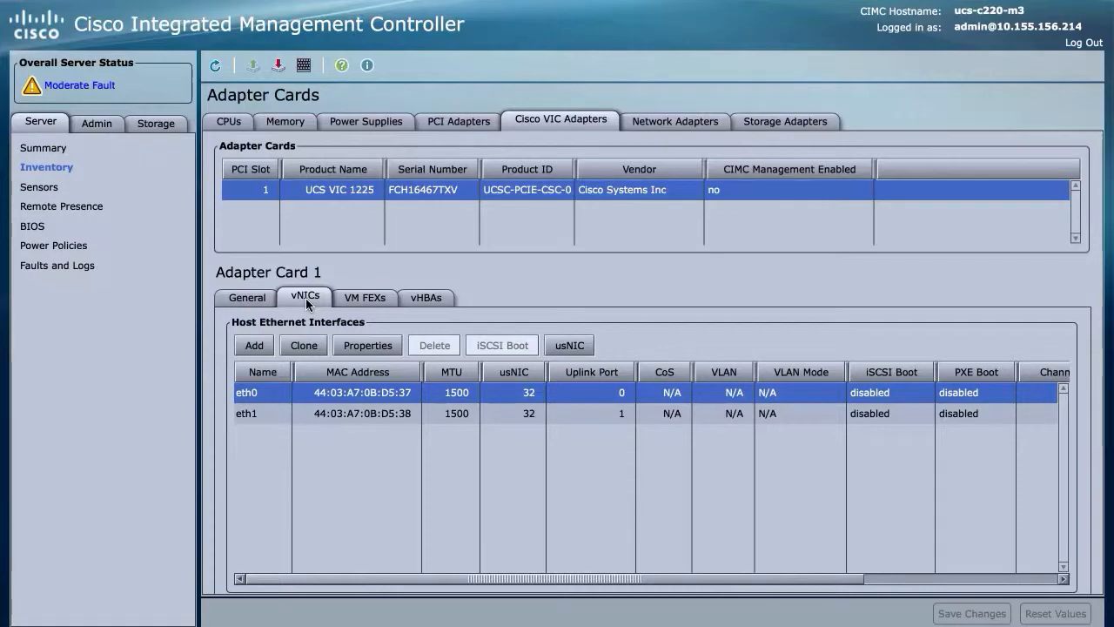
click(569, 344)
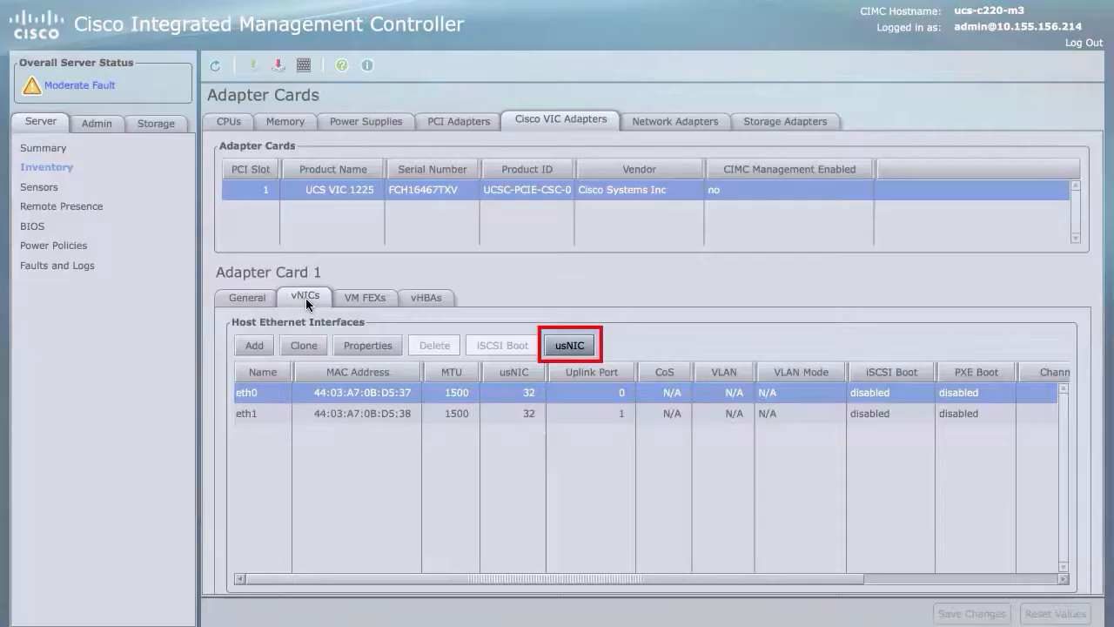
mouse_move(540, 325)
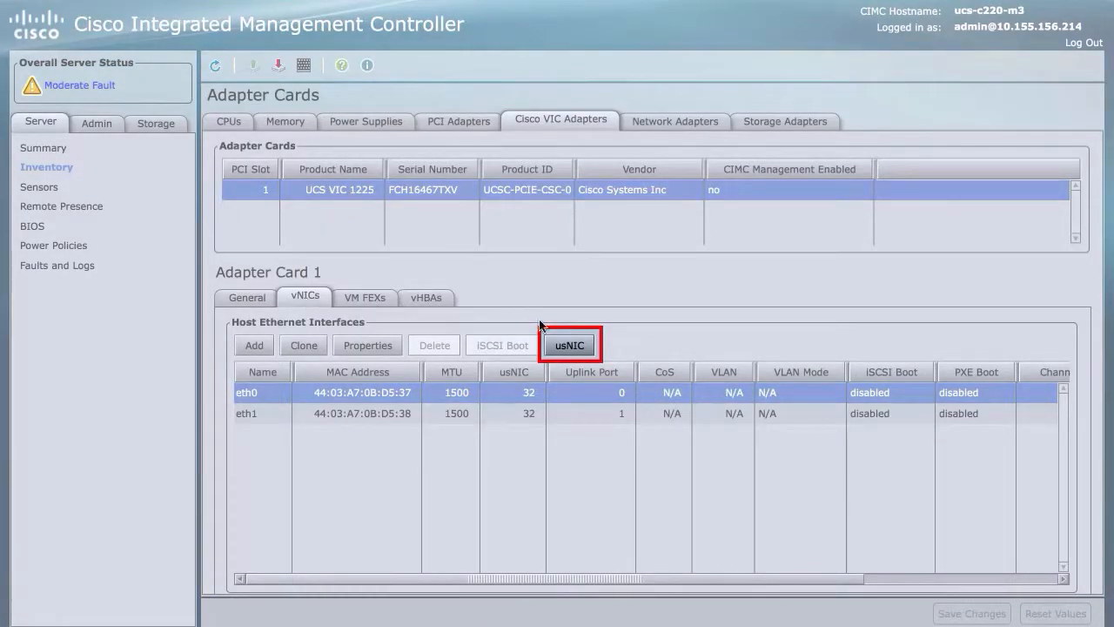
click(571, 344)
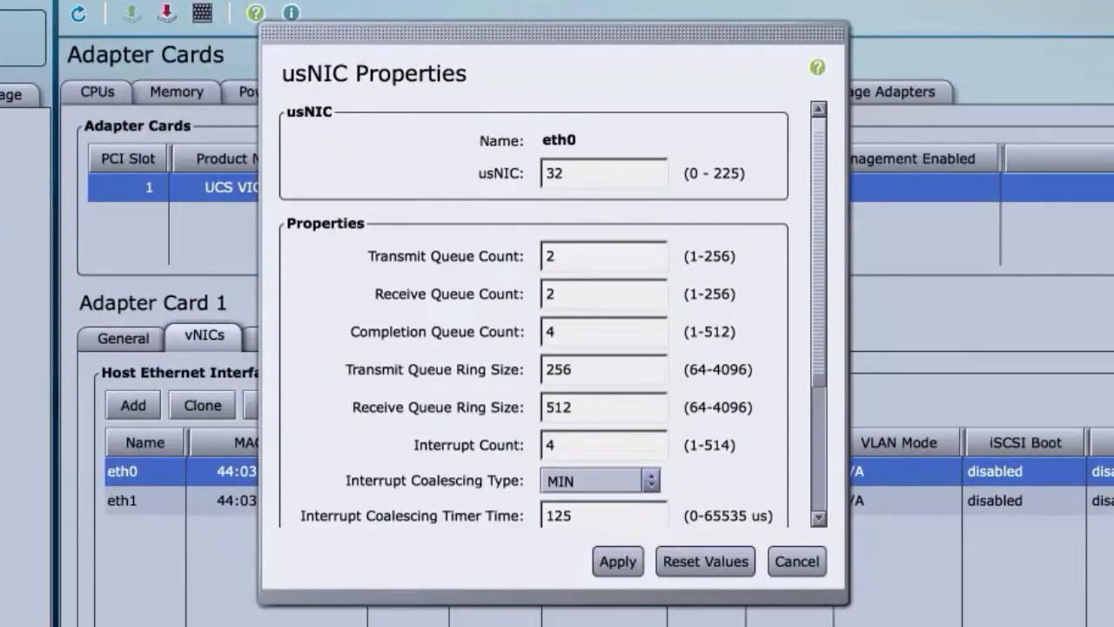
click(602, 172)
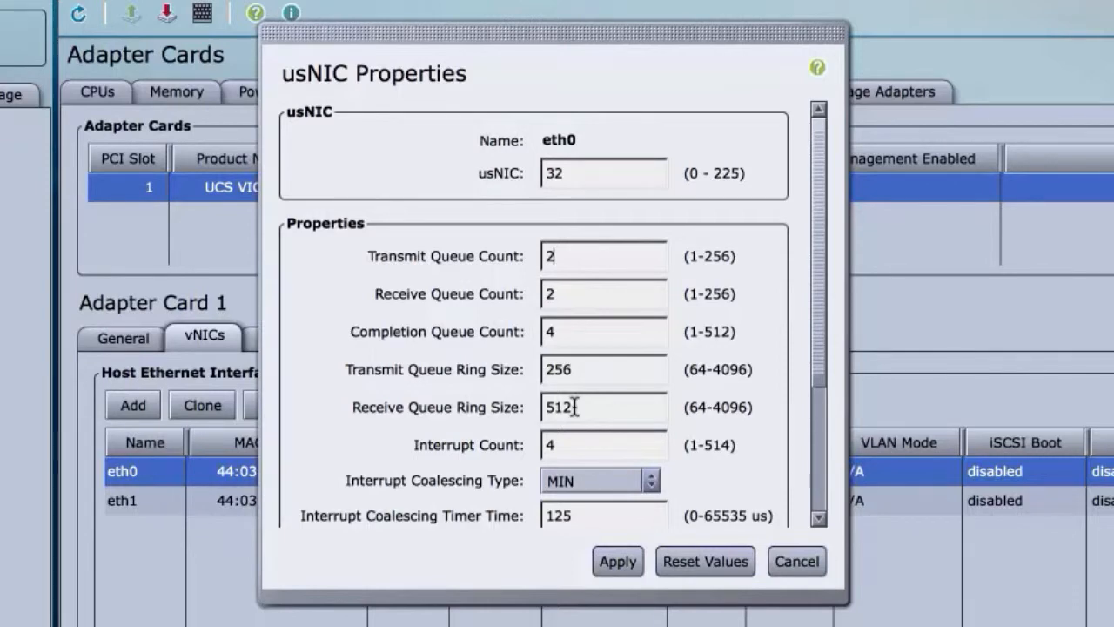
- Set eth0's usNIC transmit, receive and completion queue counts to 6, apply, and acknowledge the reset notice
text(6)
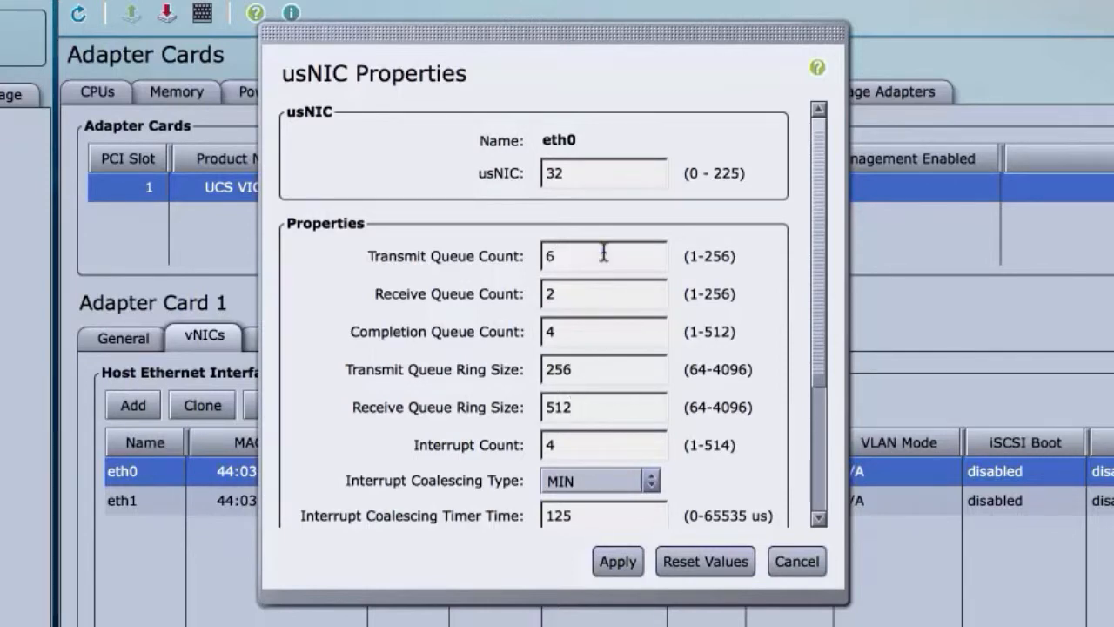
click(602, 293)
text(6)
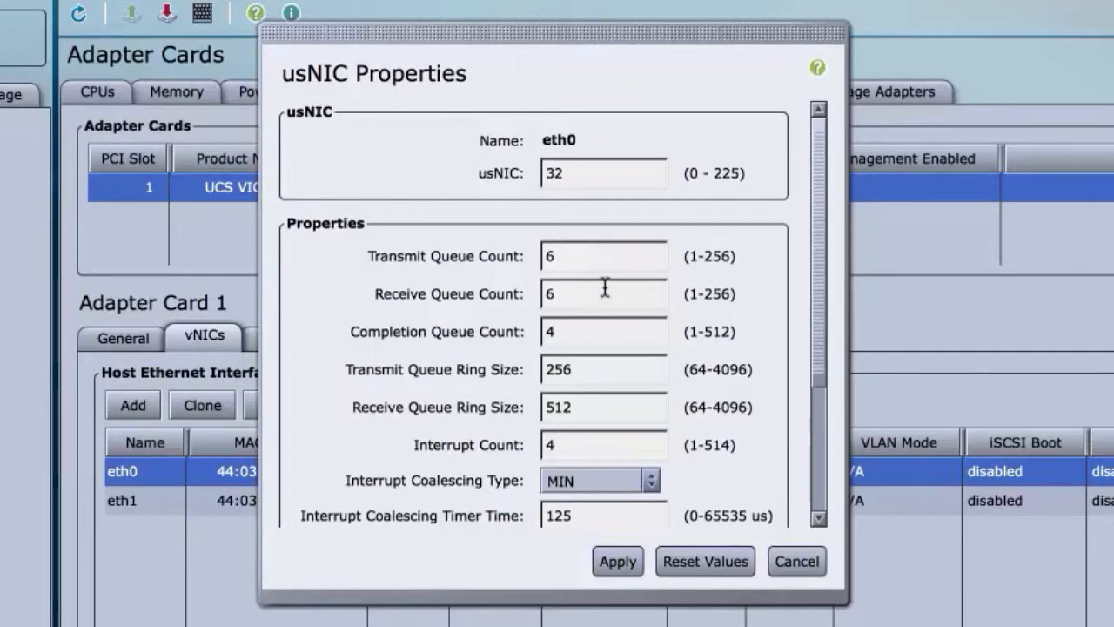
click(602, 330)
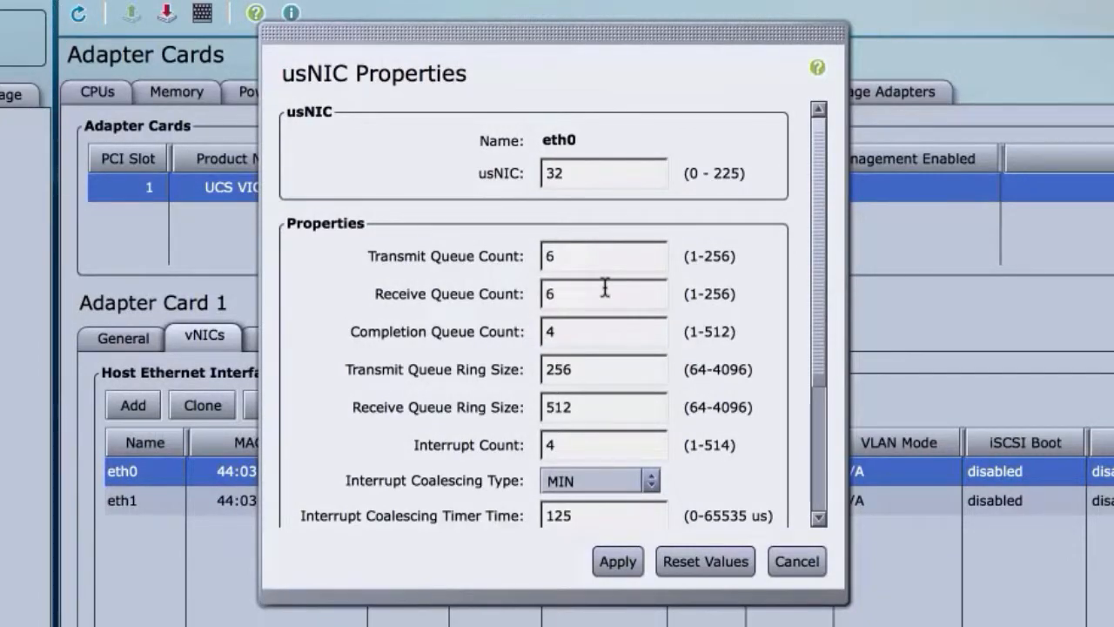
mouse_move(578, 332)
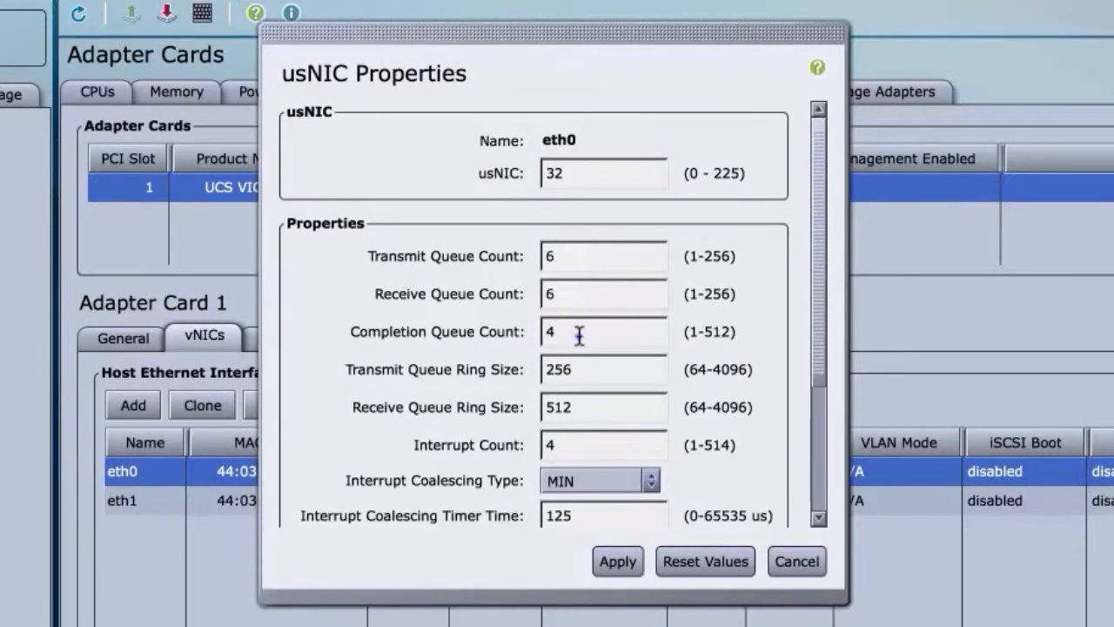
text(6)
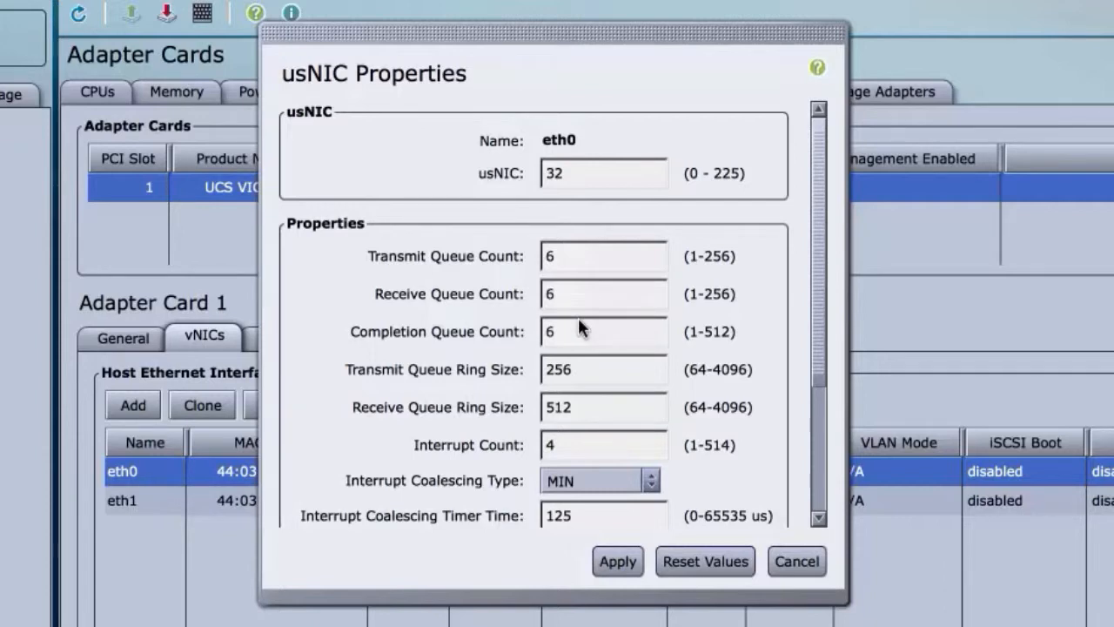
click(616, 560)
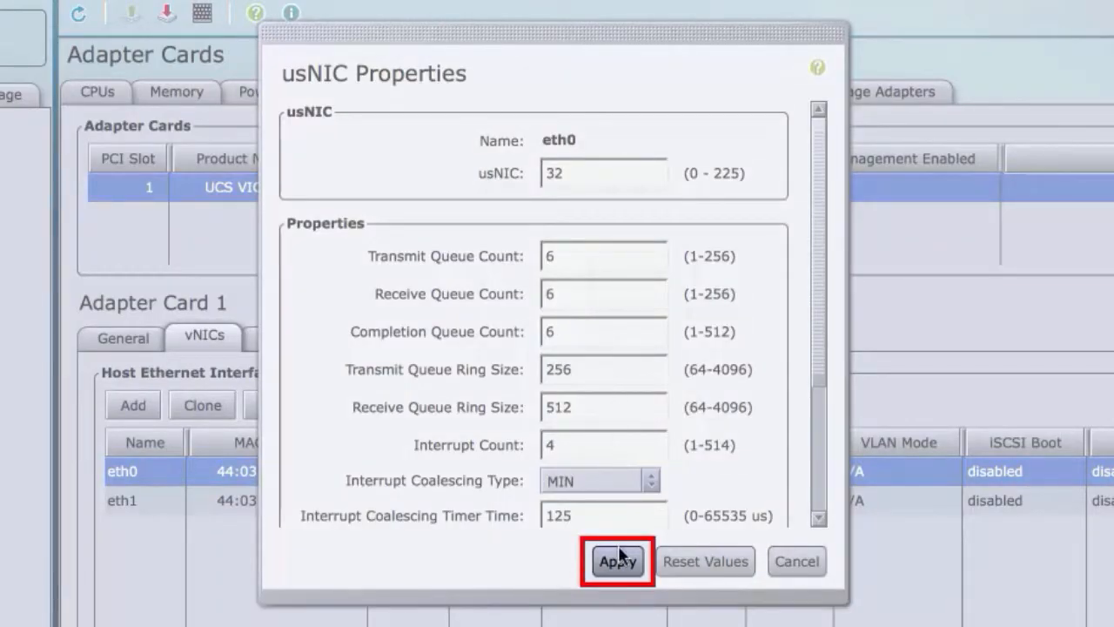
click(616, 561)
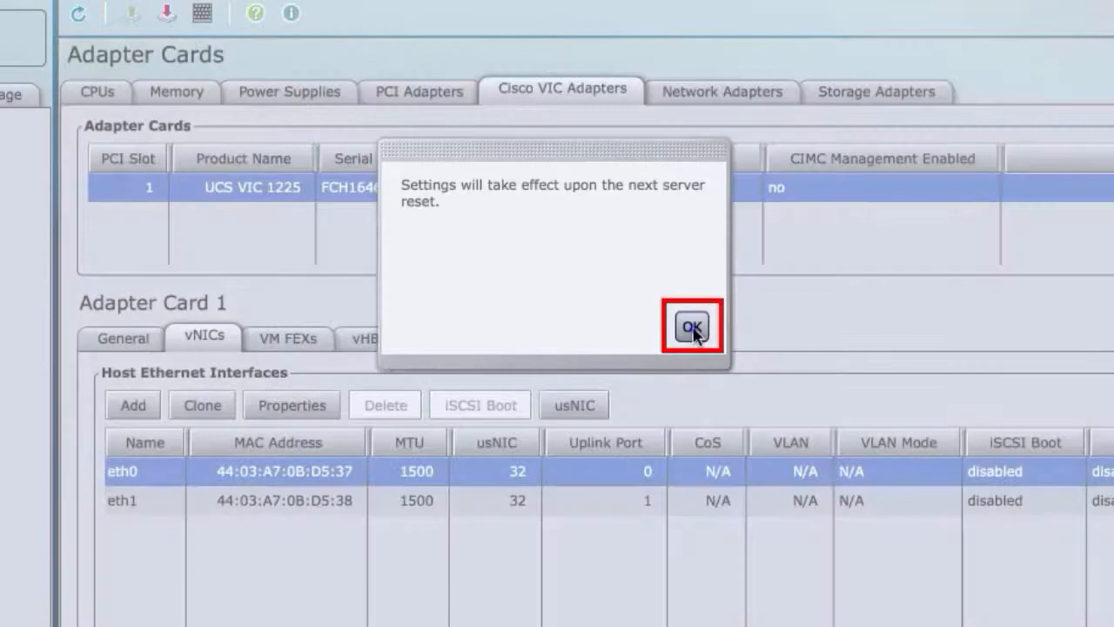
click(692, 325)
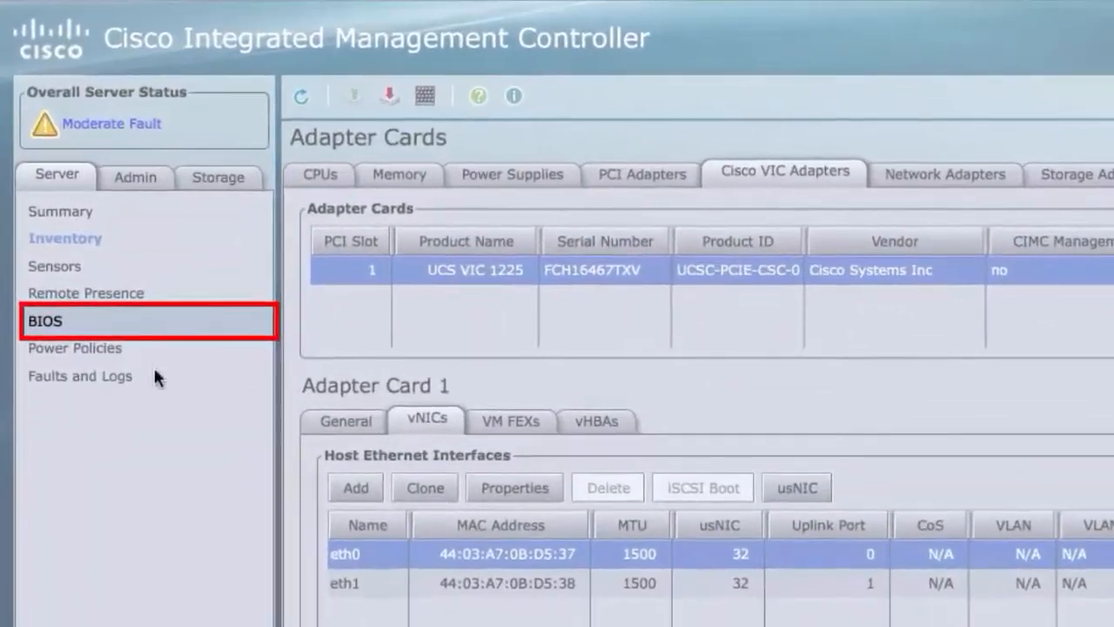
- Go to the server's BIOS section and start Configure BIOS Parameters
click(45, 320)
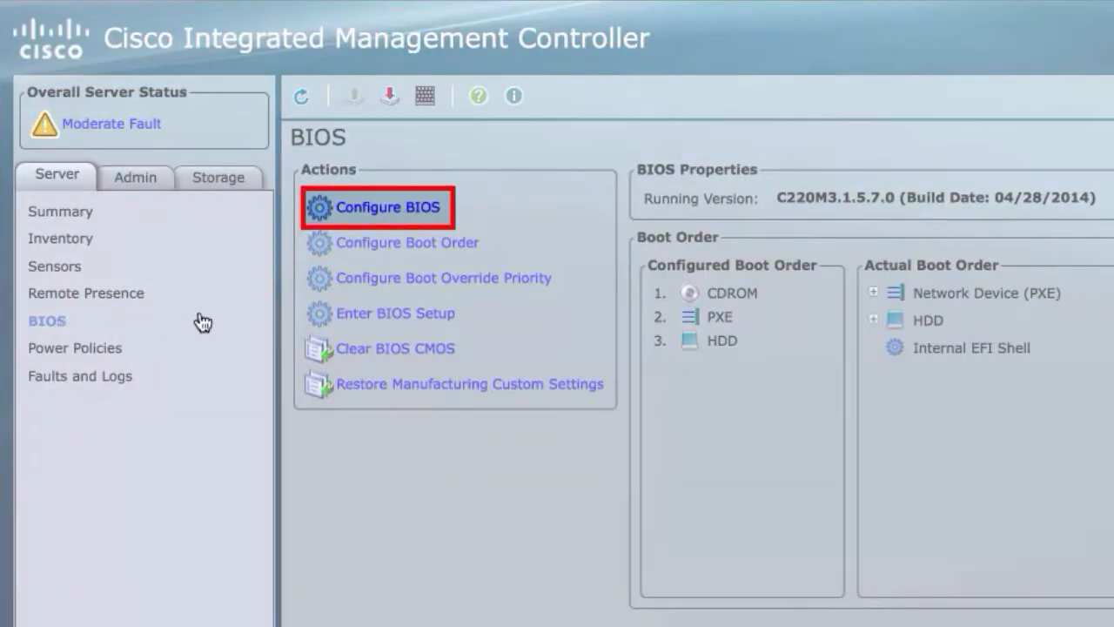
click(386, 207)
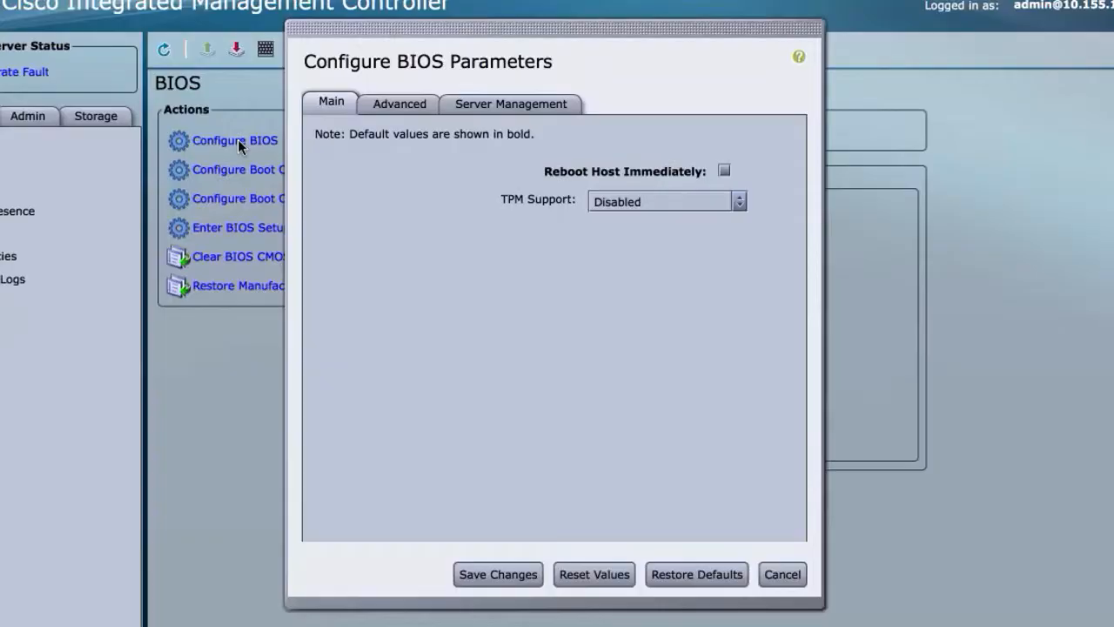
- Enable Intel(R) VT-d in the Advanced BIOS parameters and save the changes
click(396, 104)
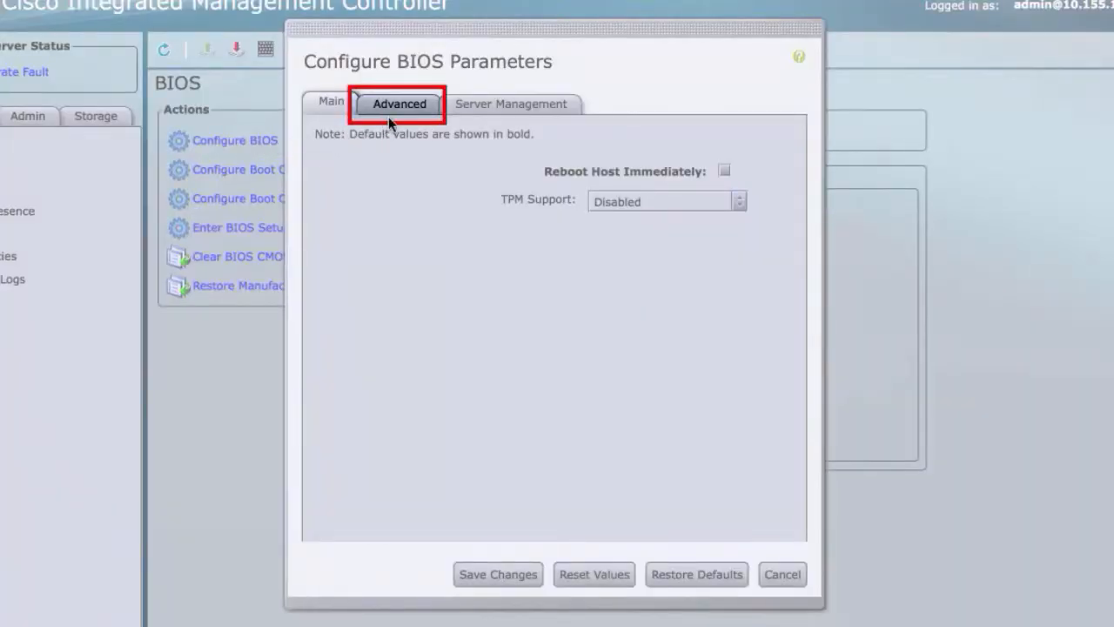
click(399, 104)
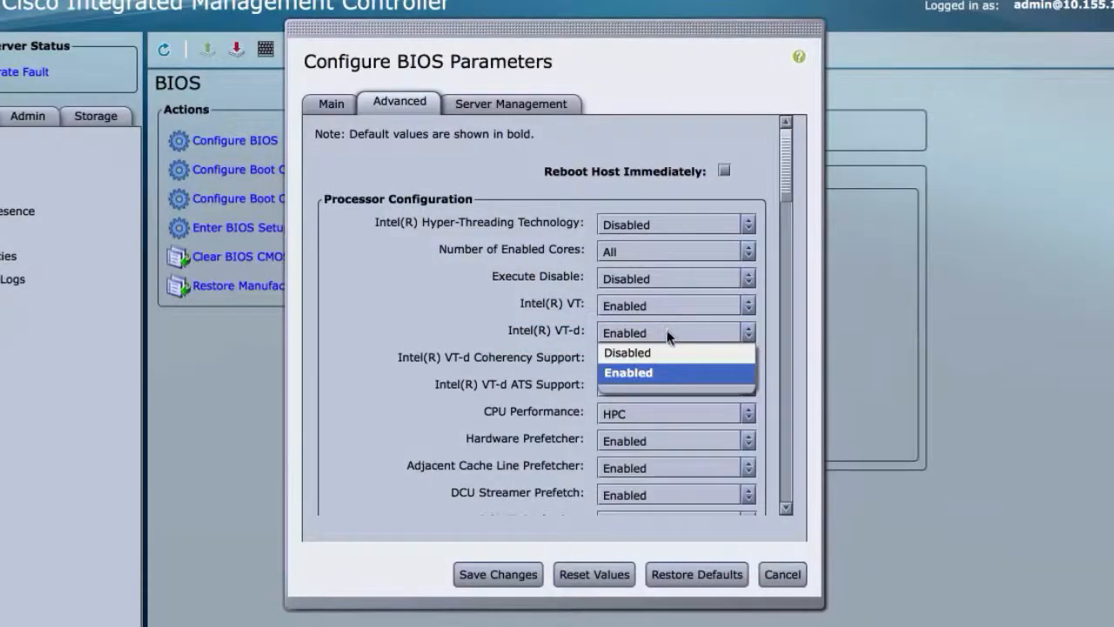
click(627, 372)
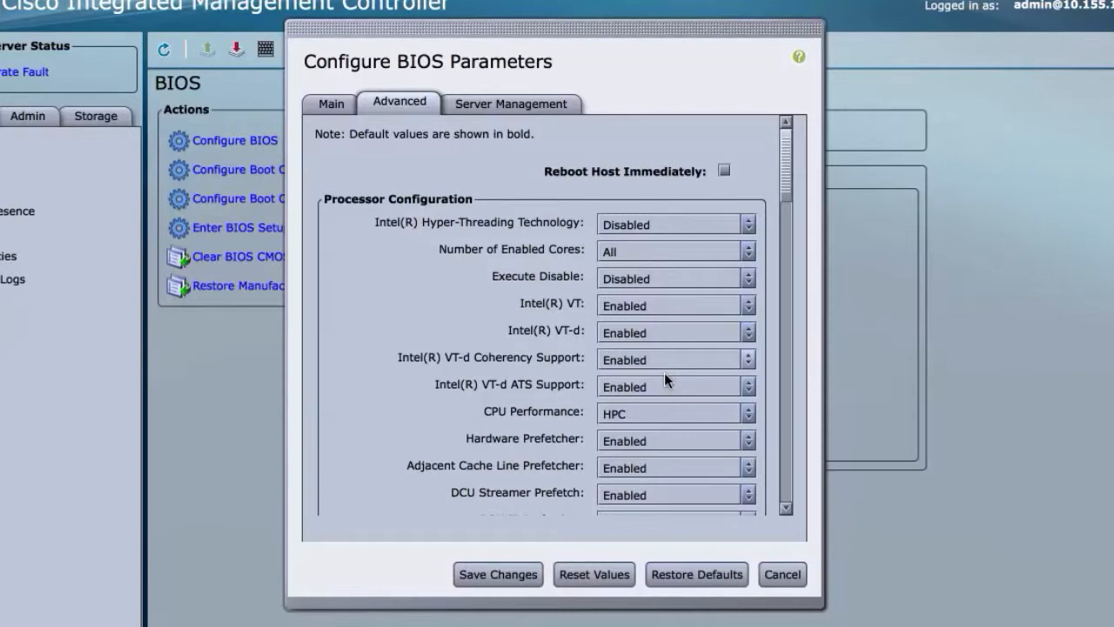
click(498, 574)
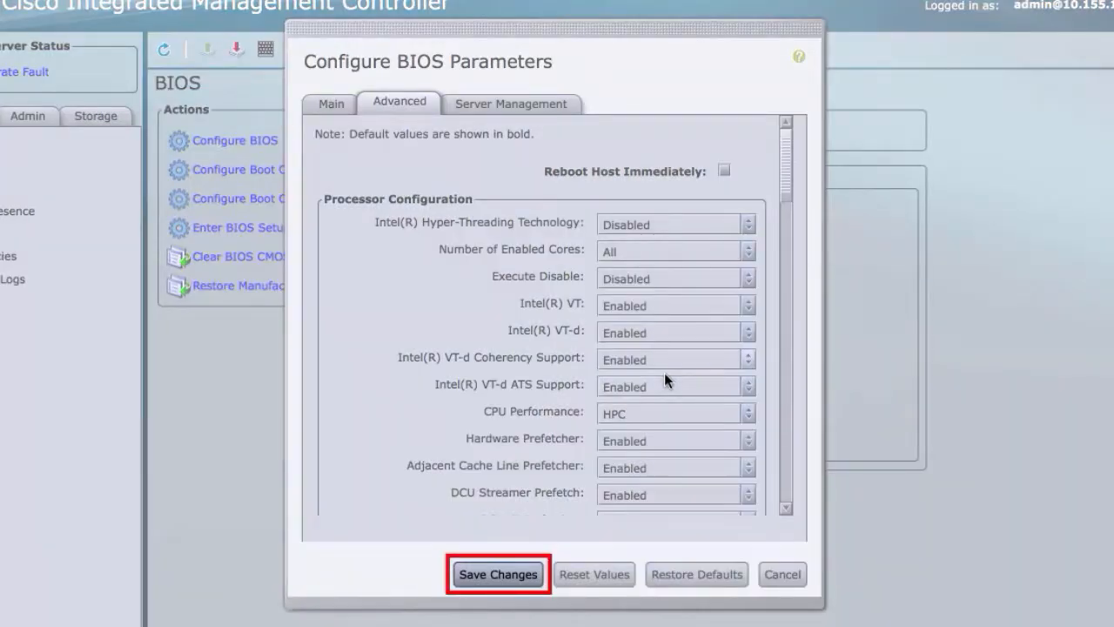
click(497, 574)
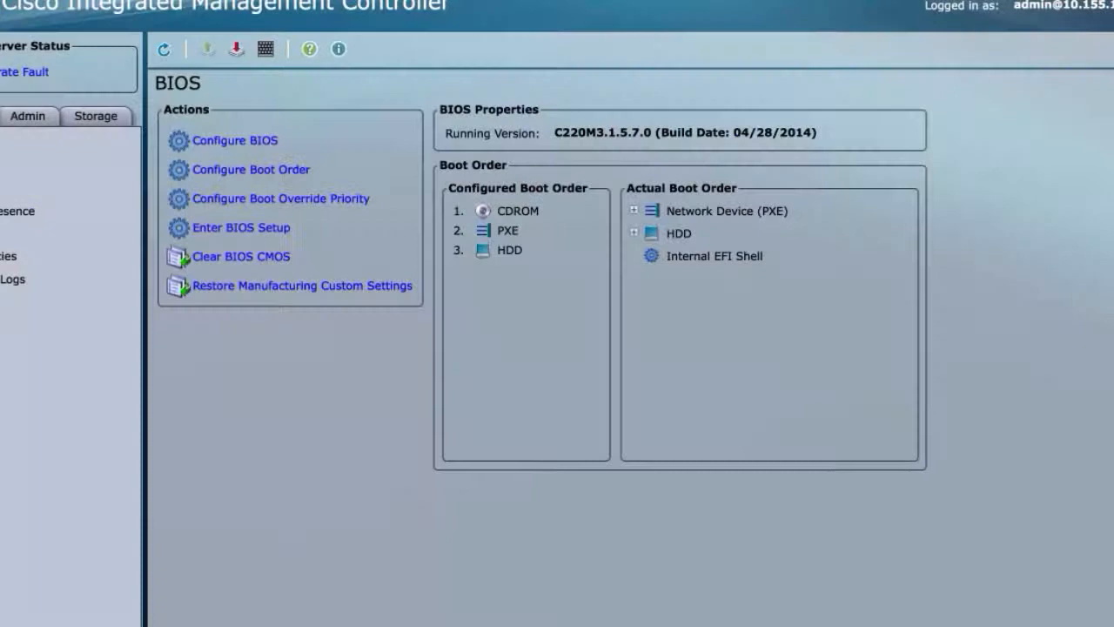